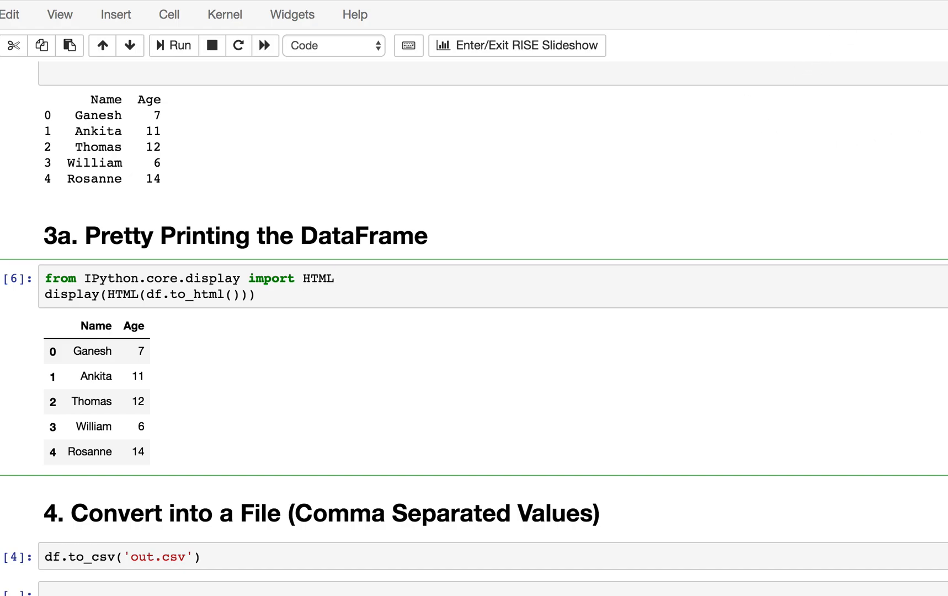
Step: Scroll up to the '3. Create a DataFrame with Rows and Columns' cell
scroll("up", 3)
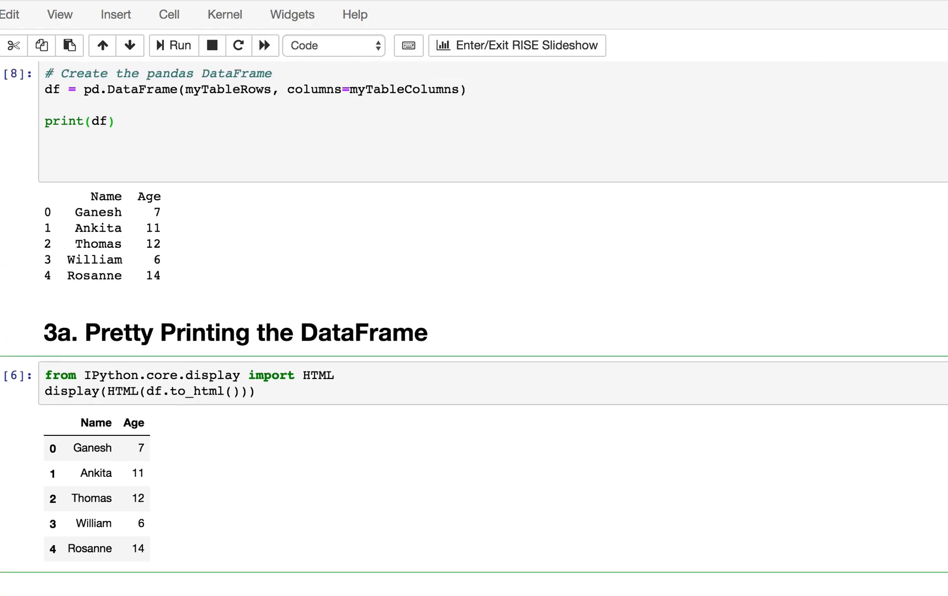
scroll("up", 3)
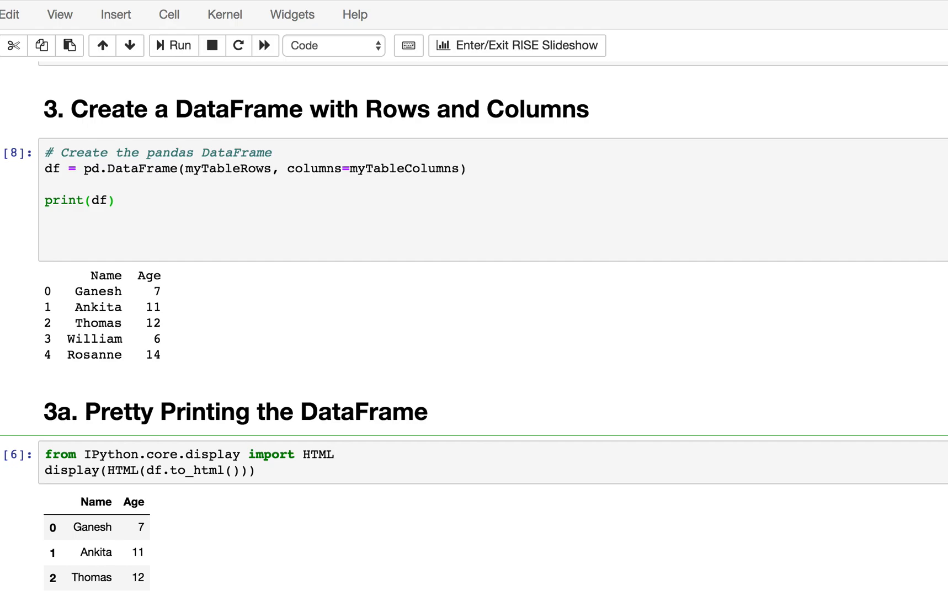
left_click(44, 169)
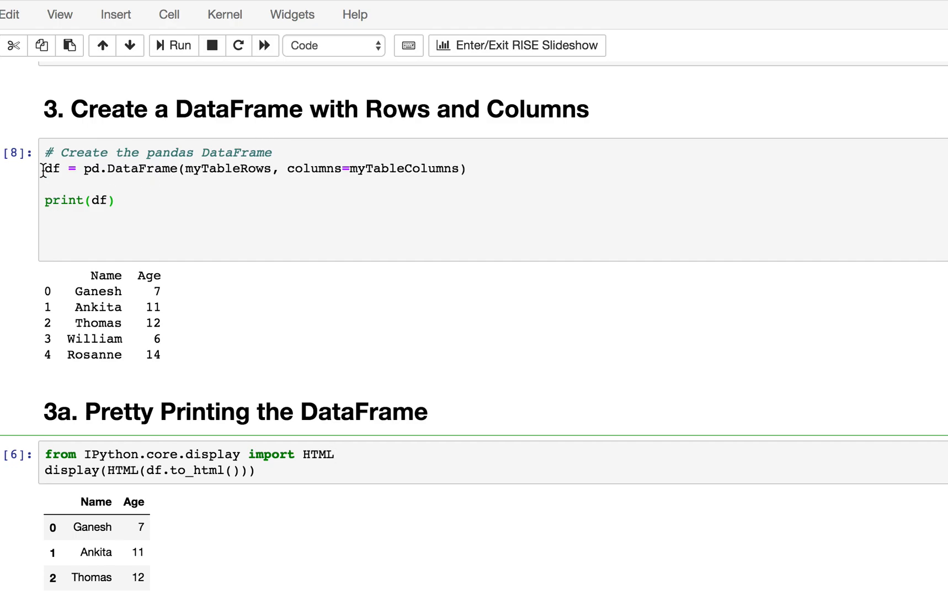
double_click(52, 168)
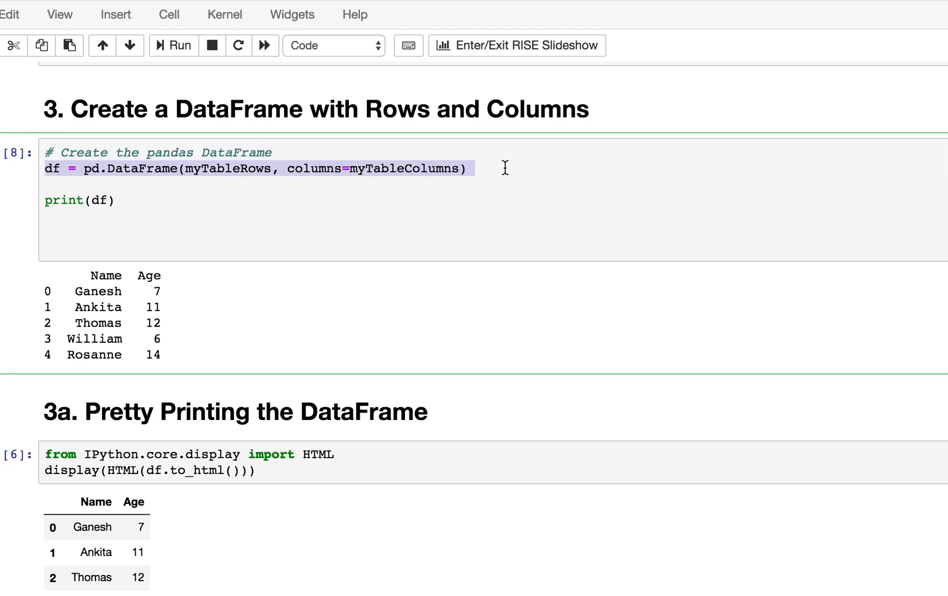
mouse_move(227, 174)
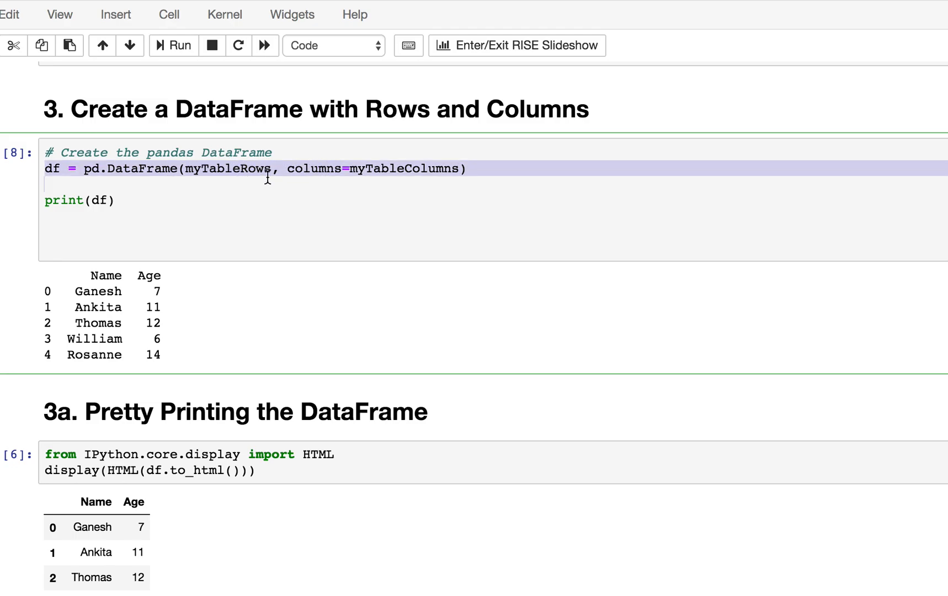
double_click(403, 169)
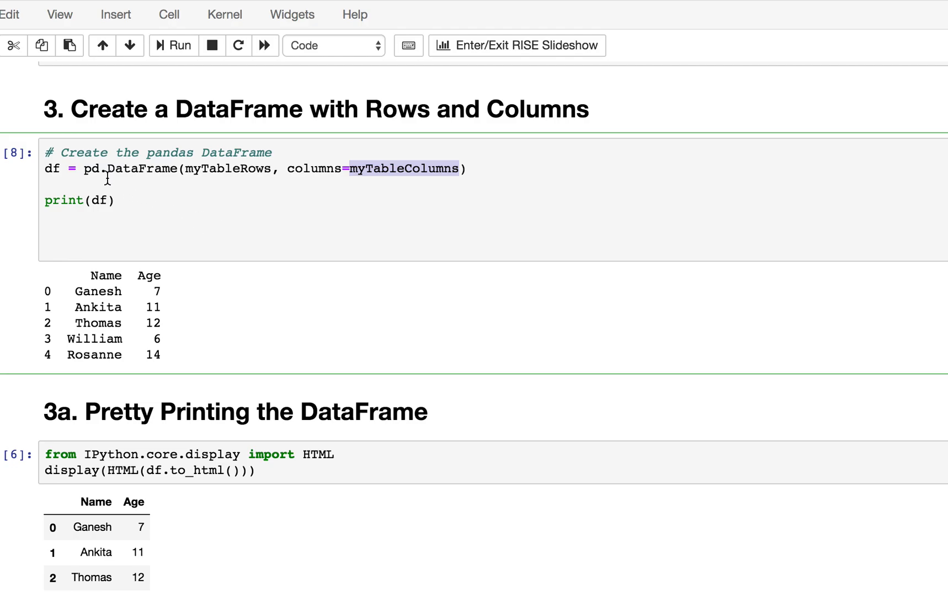
mouse_move(115, 298)
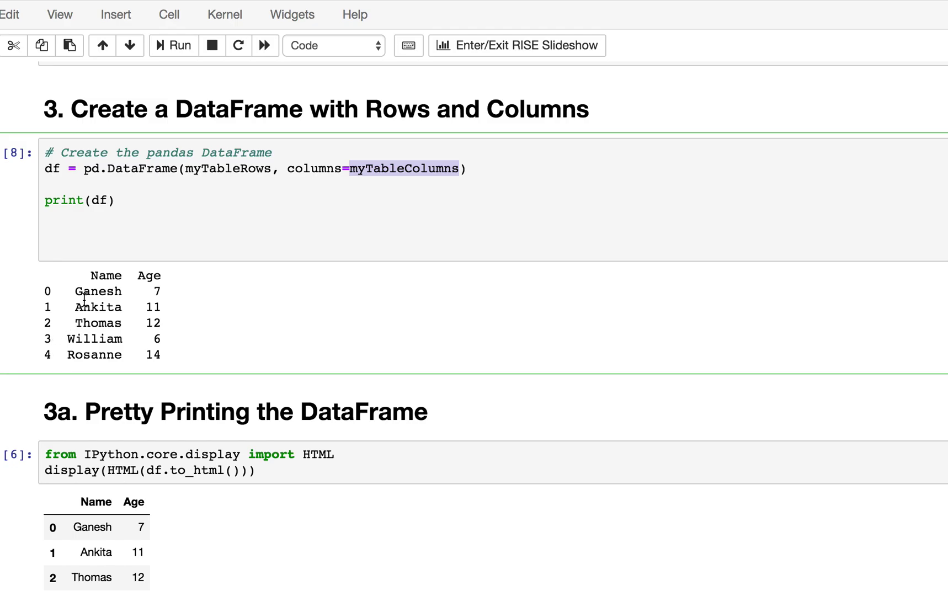
mouse_move(68, 204)
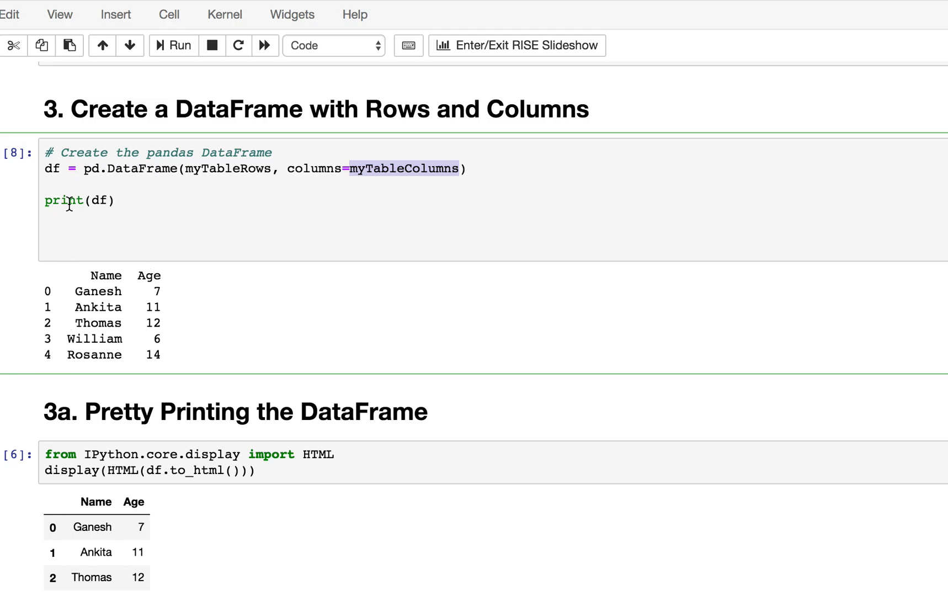
mouse_move(191, 304)
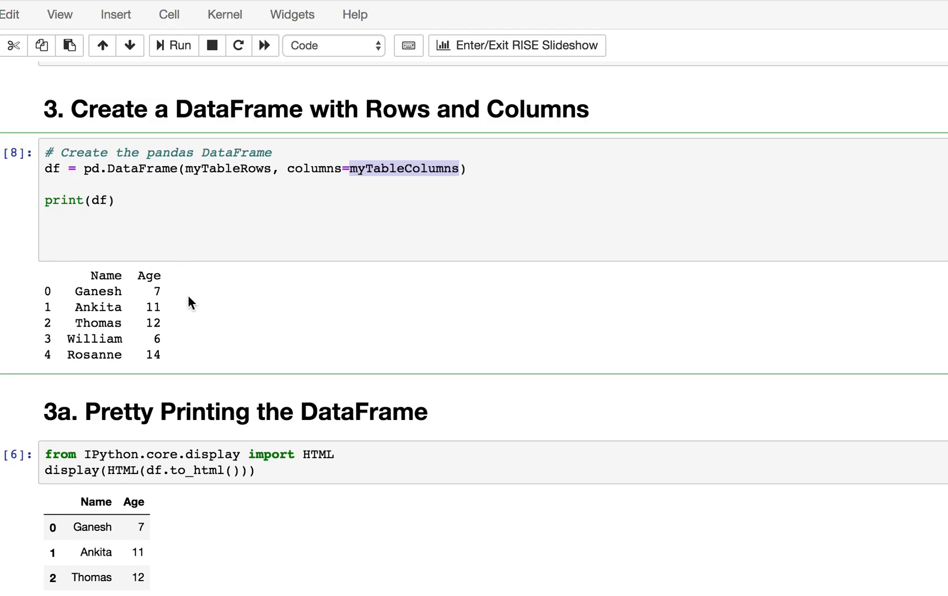
left_click(336, 455)
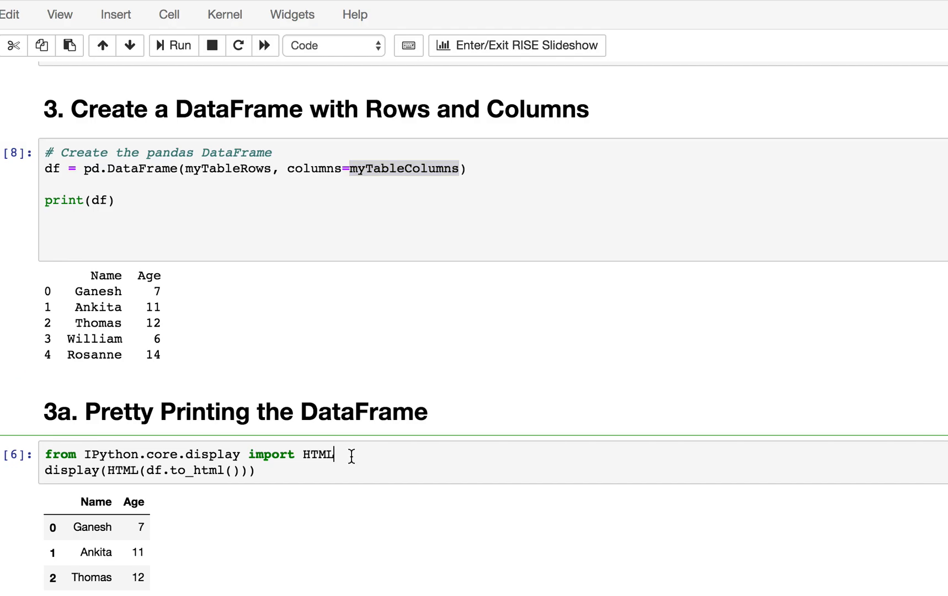
mouse_move(305, 463)
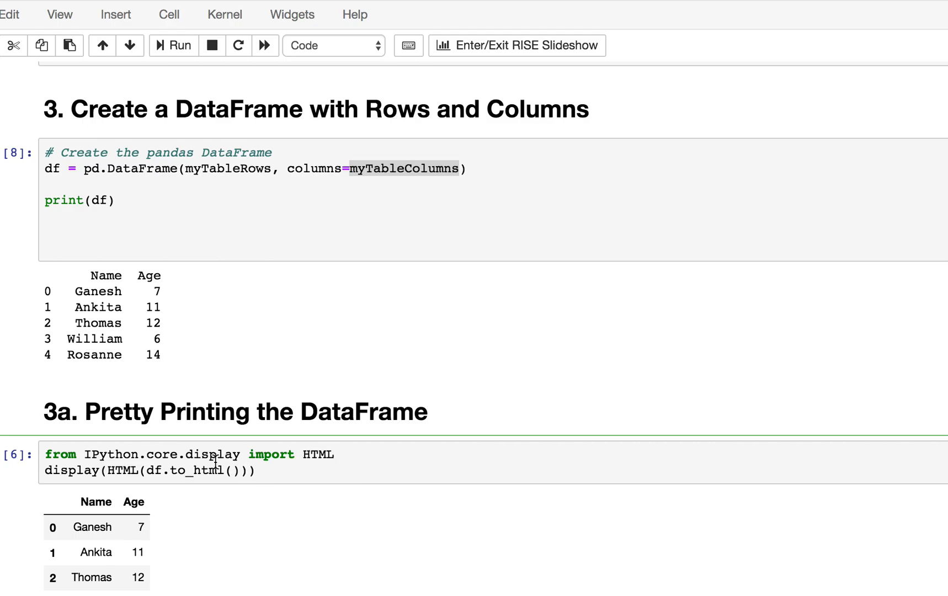
mouse_move(205, 444)
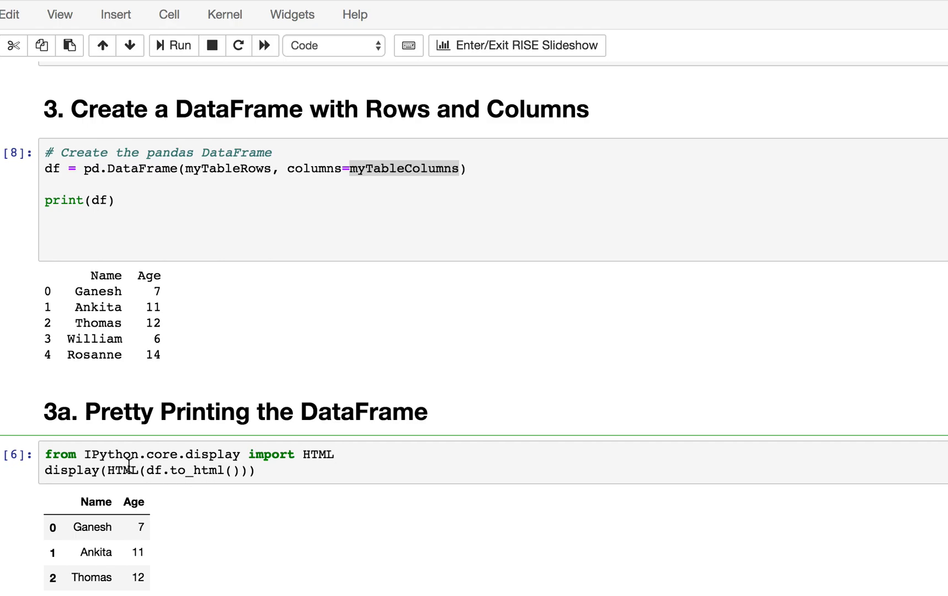
left_click(334, 454)
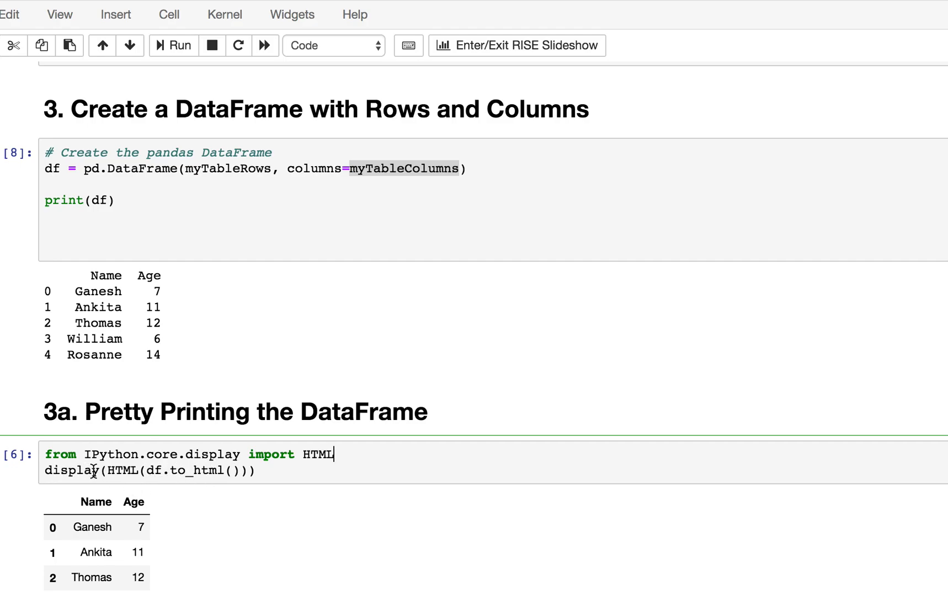
mouse_move(125, 471)
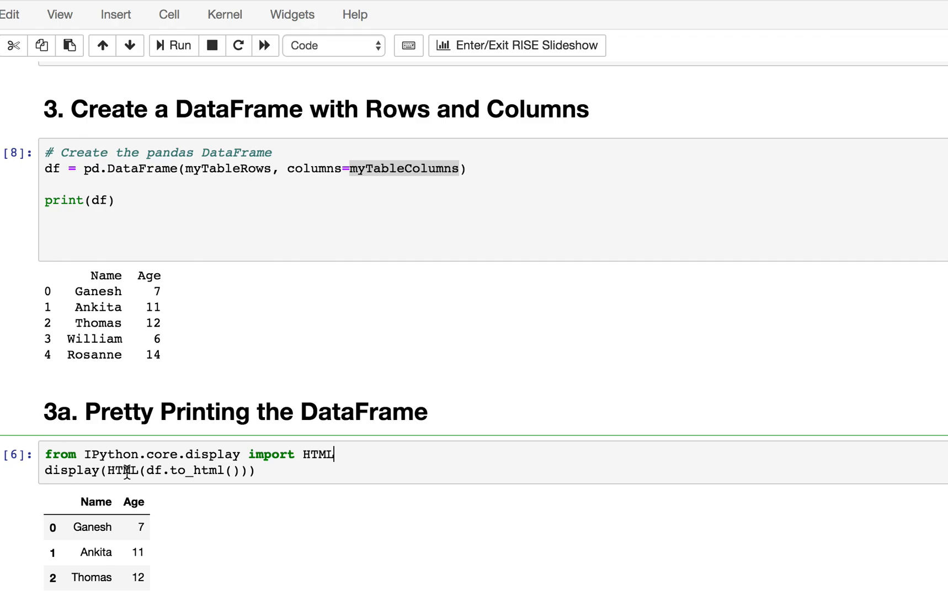
mouse_move(251, 511)
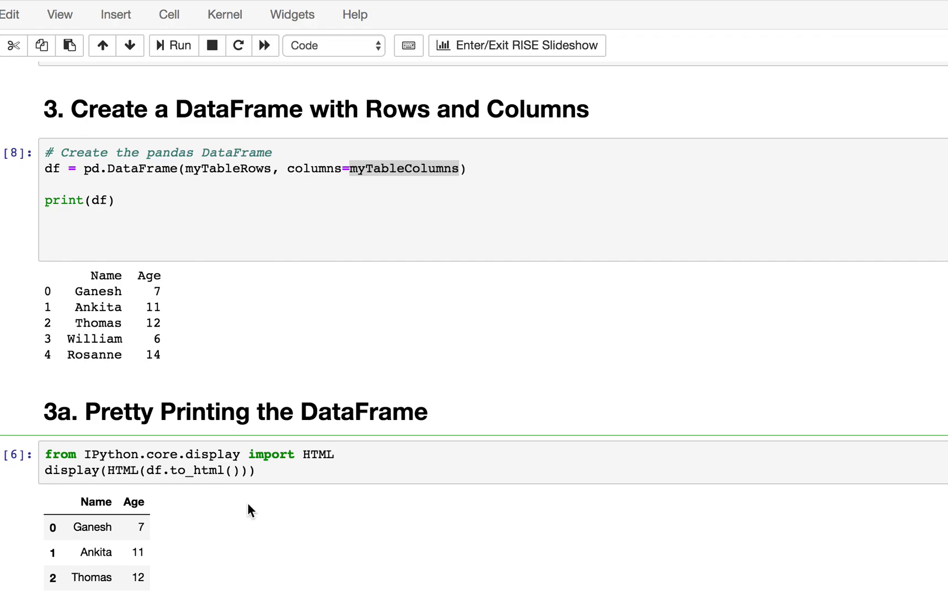
Step: Show all five rows of the HTML table and point out the HTML display call
scroll("down", 3)
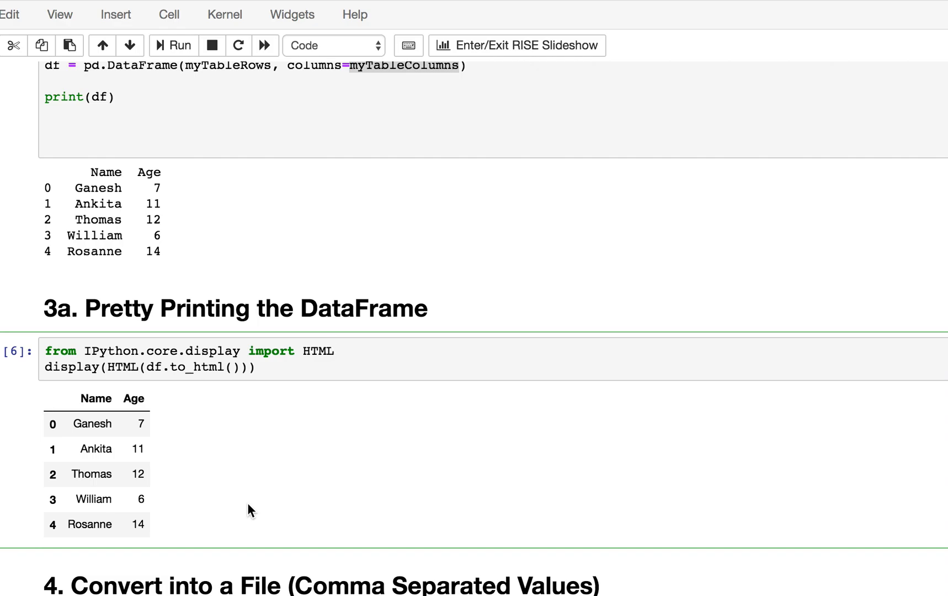
mouse_move(127, 374)
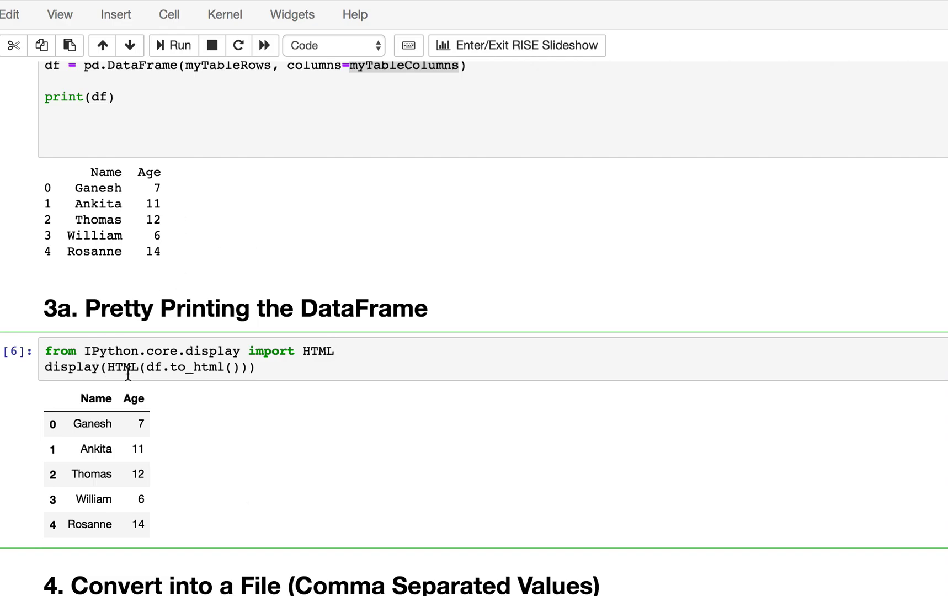
left_click(335, 351)
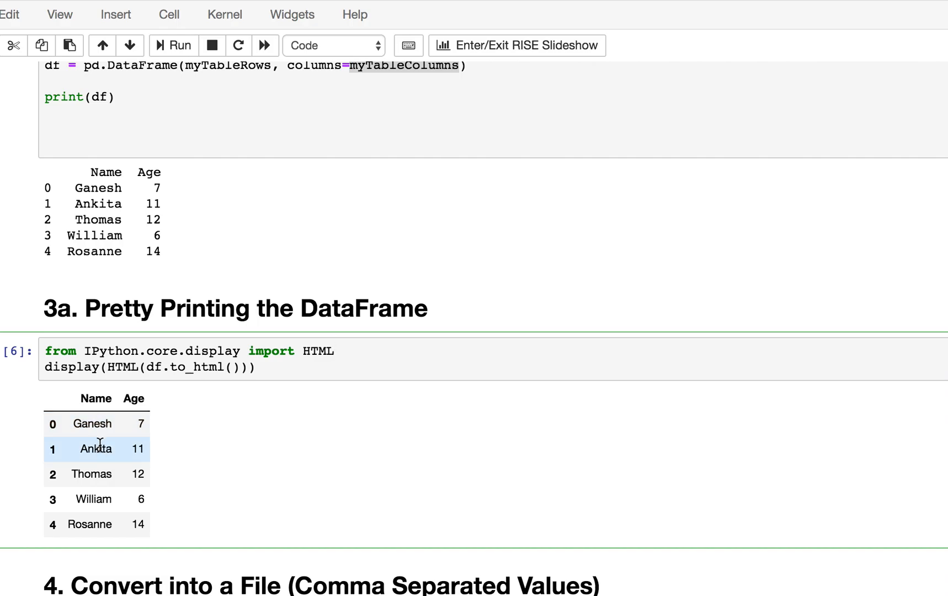
mouse_move(96, 475)
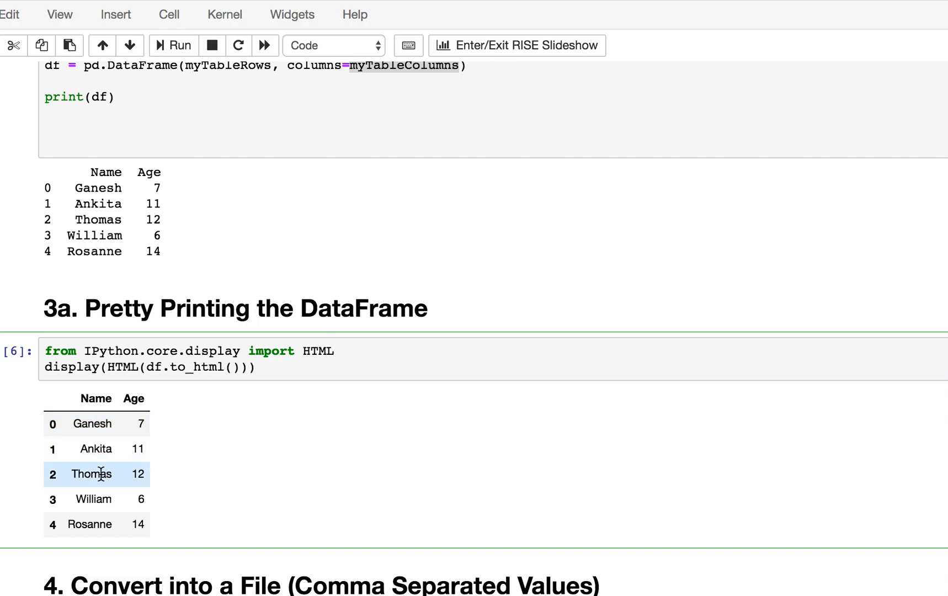
mouse_move(109, 471)
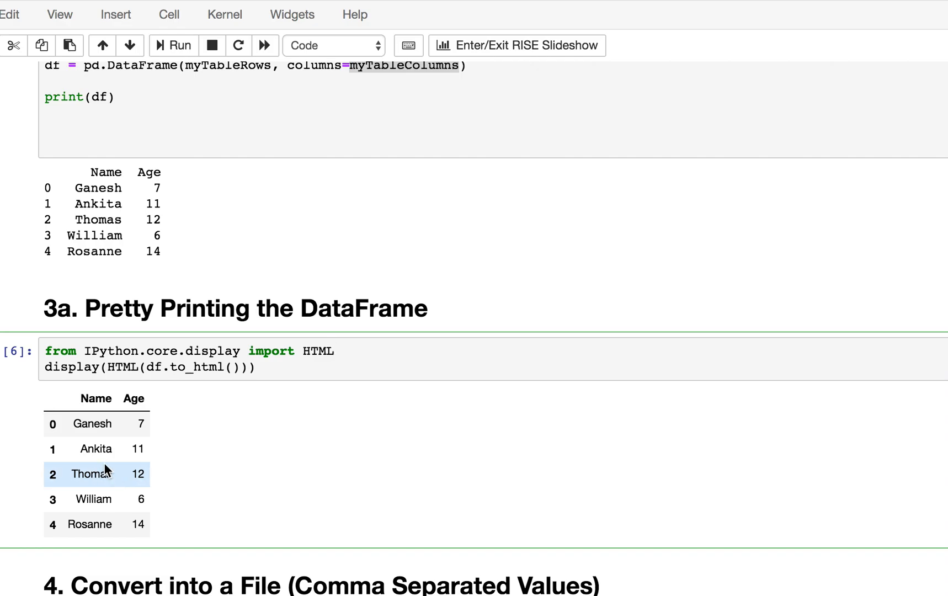
left_click(333, 351)
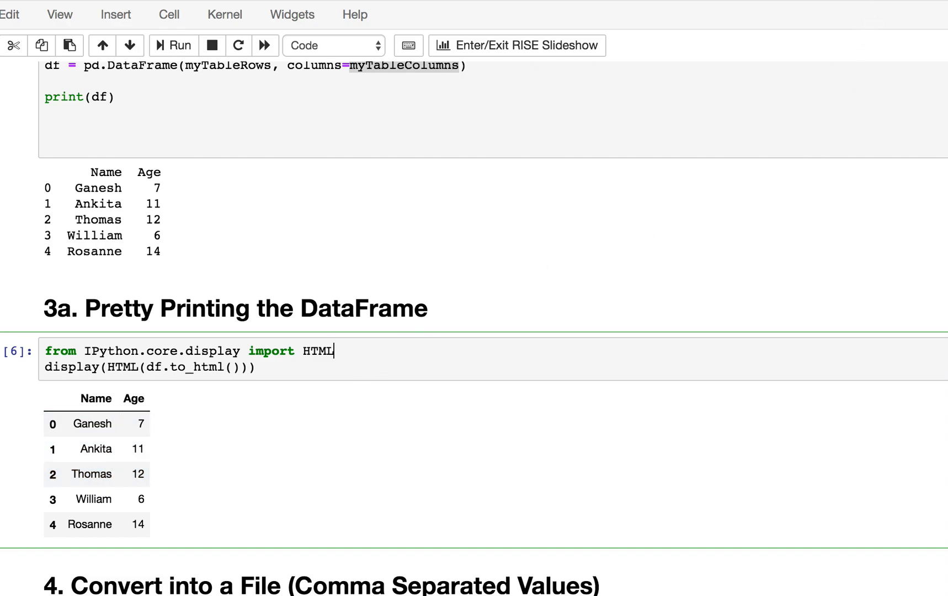